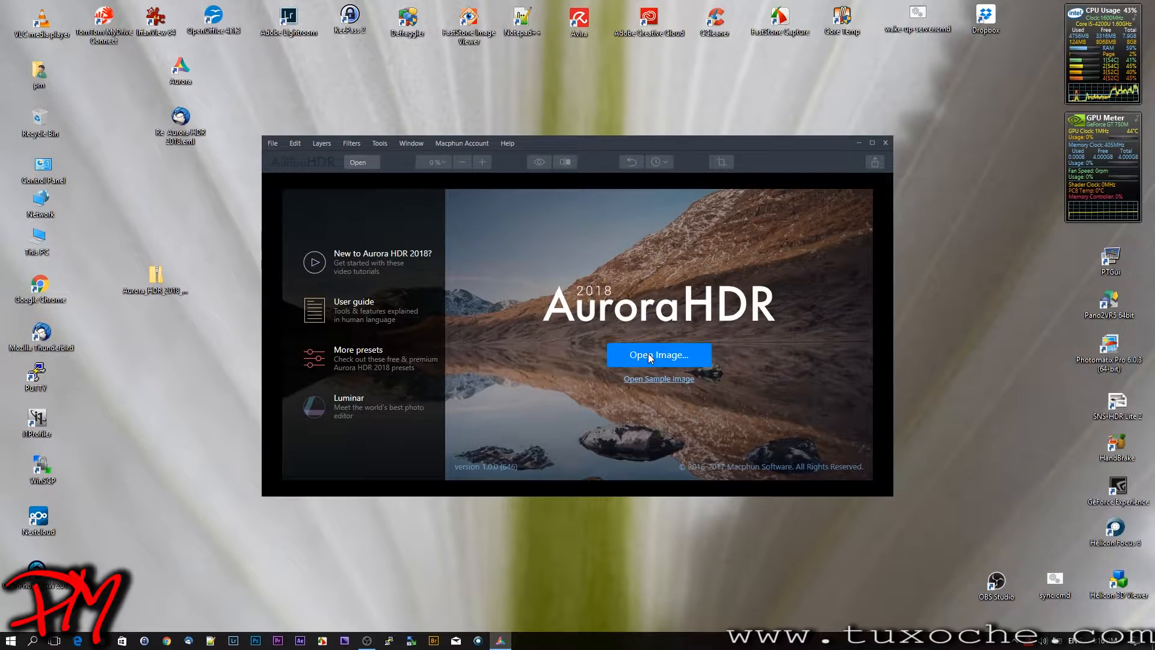
# Load IMG_9191.tif, IMG_9192.tif and IMG_9193.tif (EV -2, 0, +2) for HDR merging
pyautogui.click(659, 354)
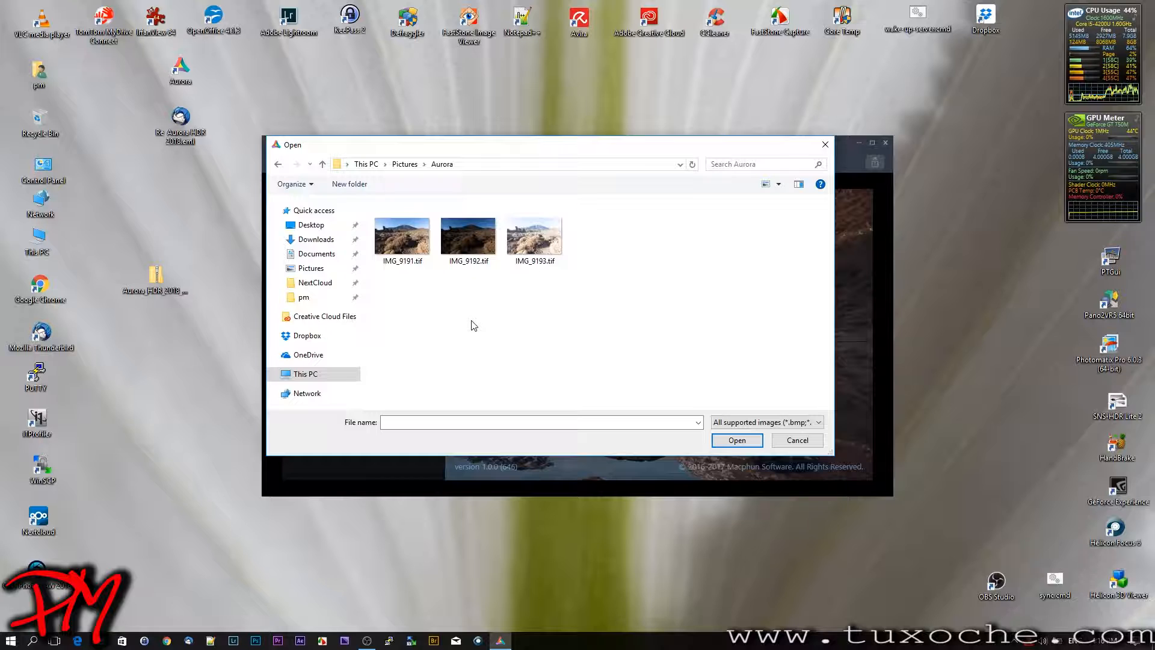
pyautogui.click(402, 236)
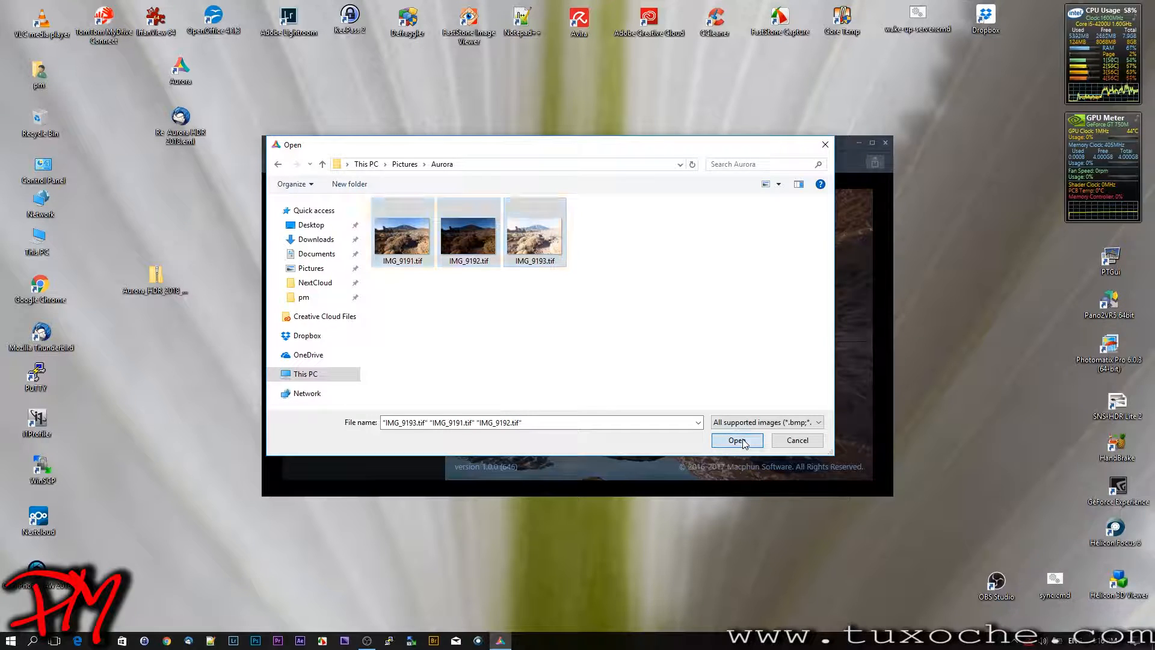
pyautogui.click(737, 440)
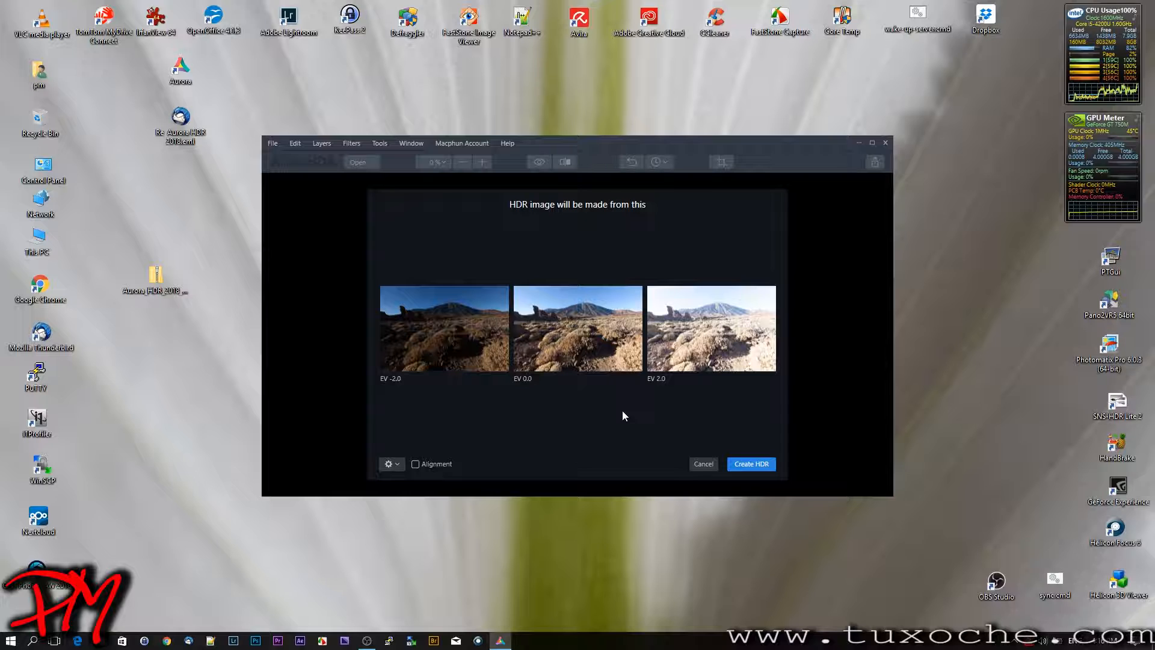
pyautogui.moveTo(602, 416)
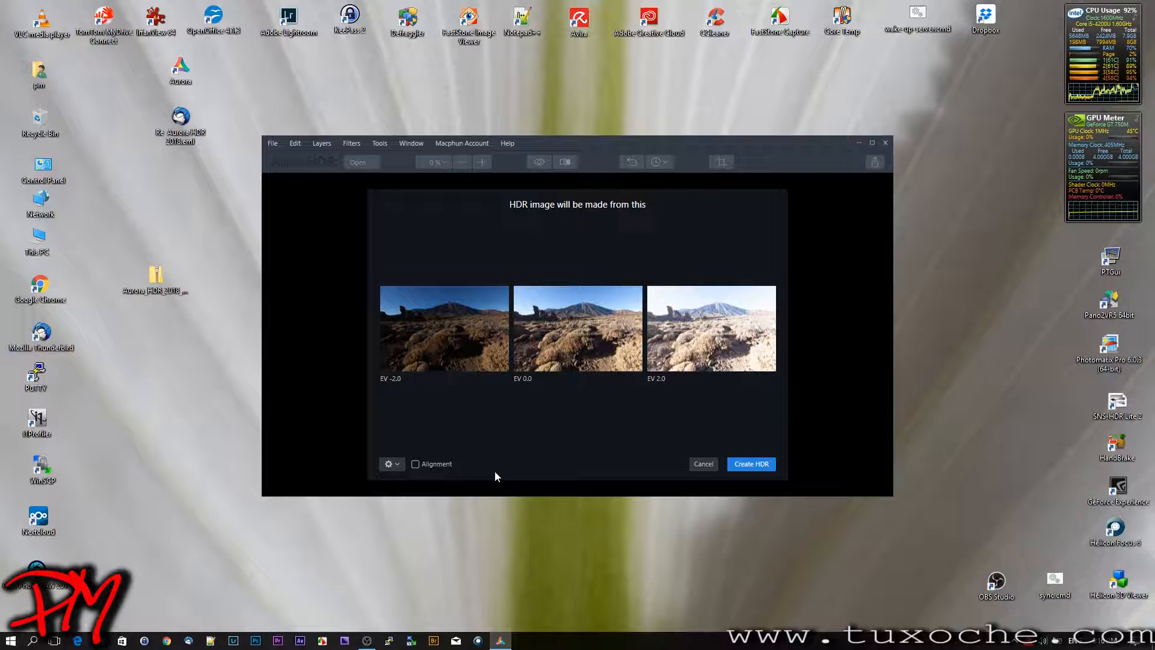
# Enable Alignment and create the HDR from the three exposures
pyautogui.click(415, 464)
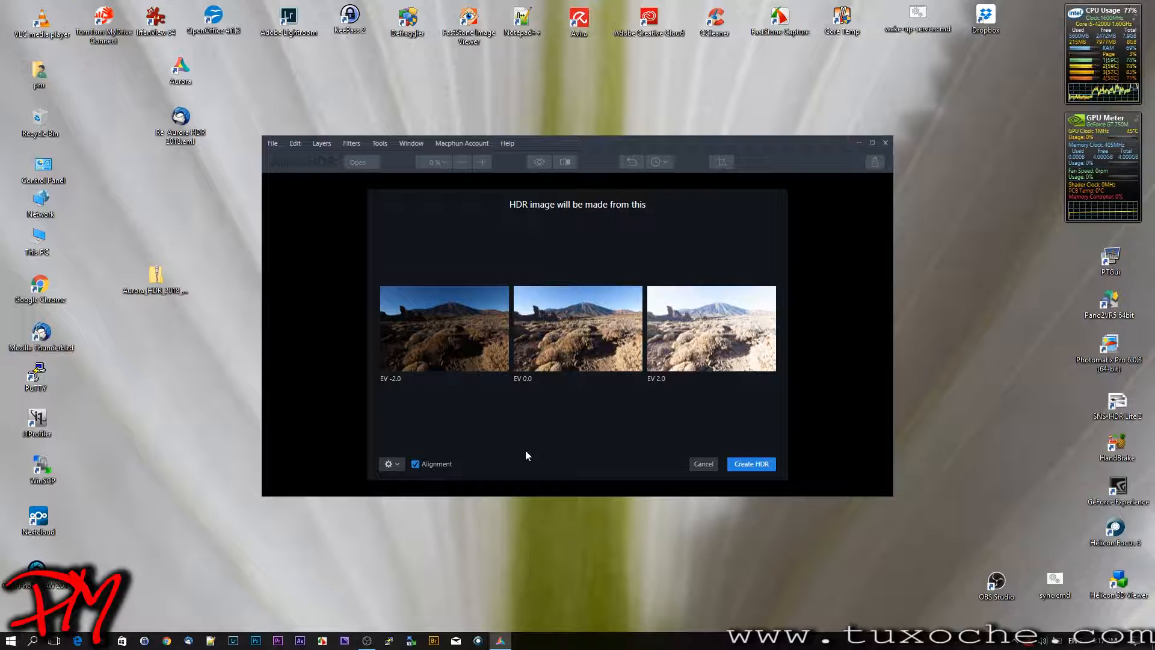
pyautogui.moveTo(532, 456)
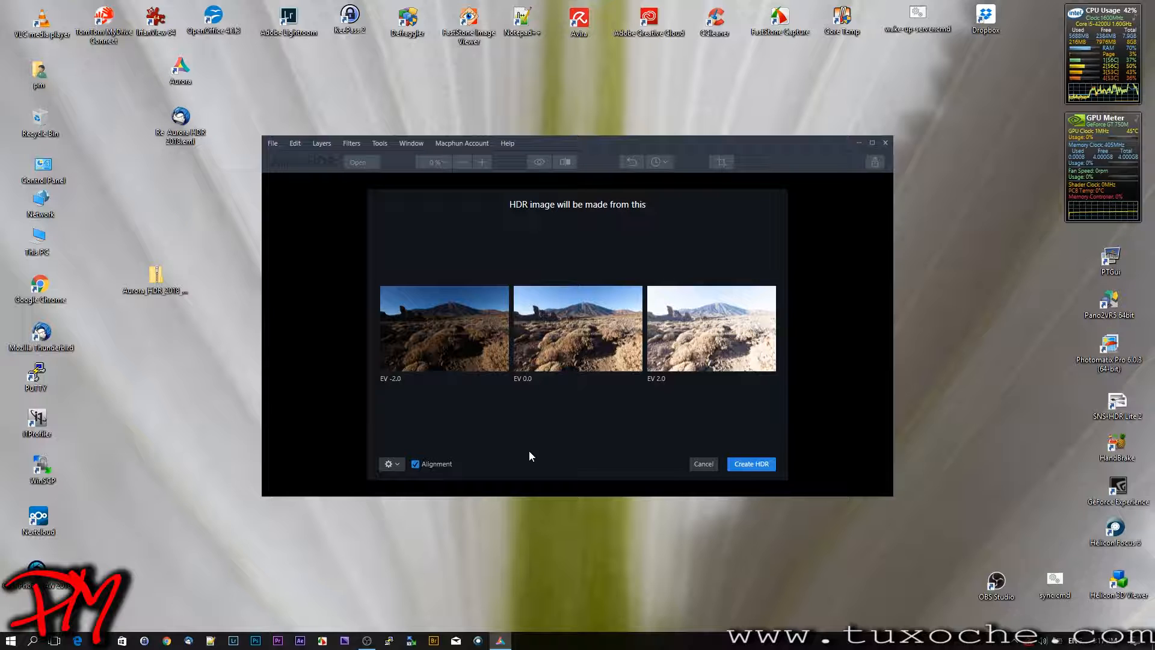
pyautogui.click(751, 465)
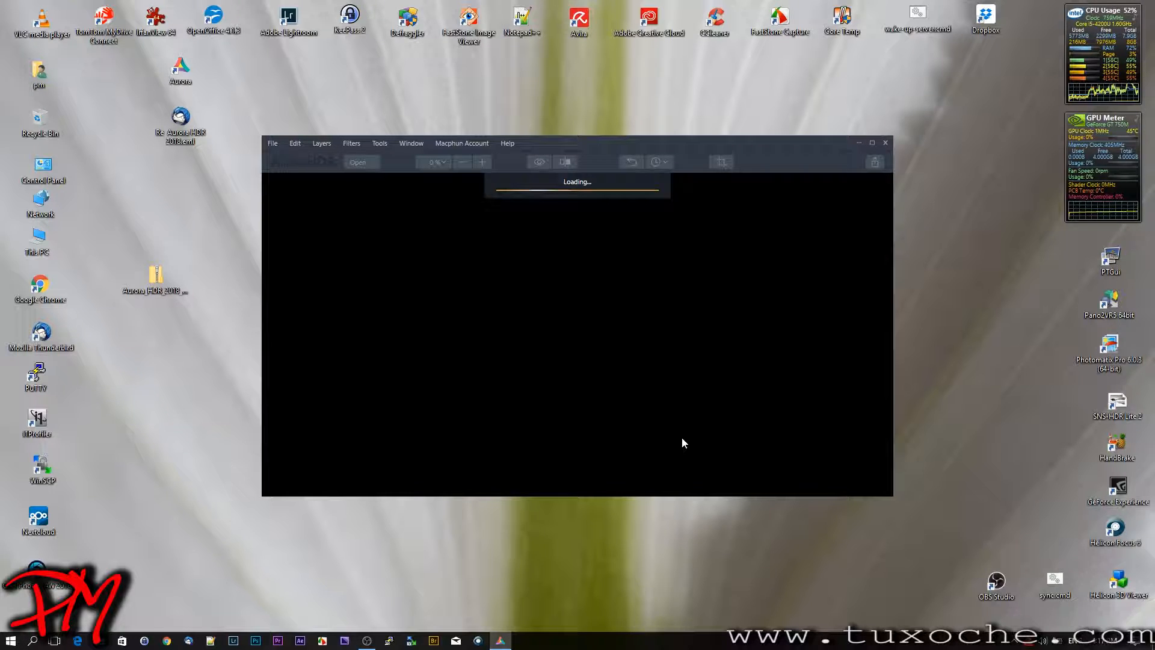
pyautogui.moveTo(802, 320)
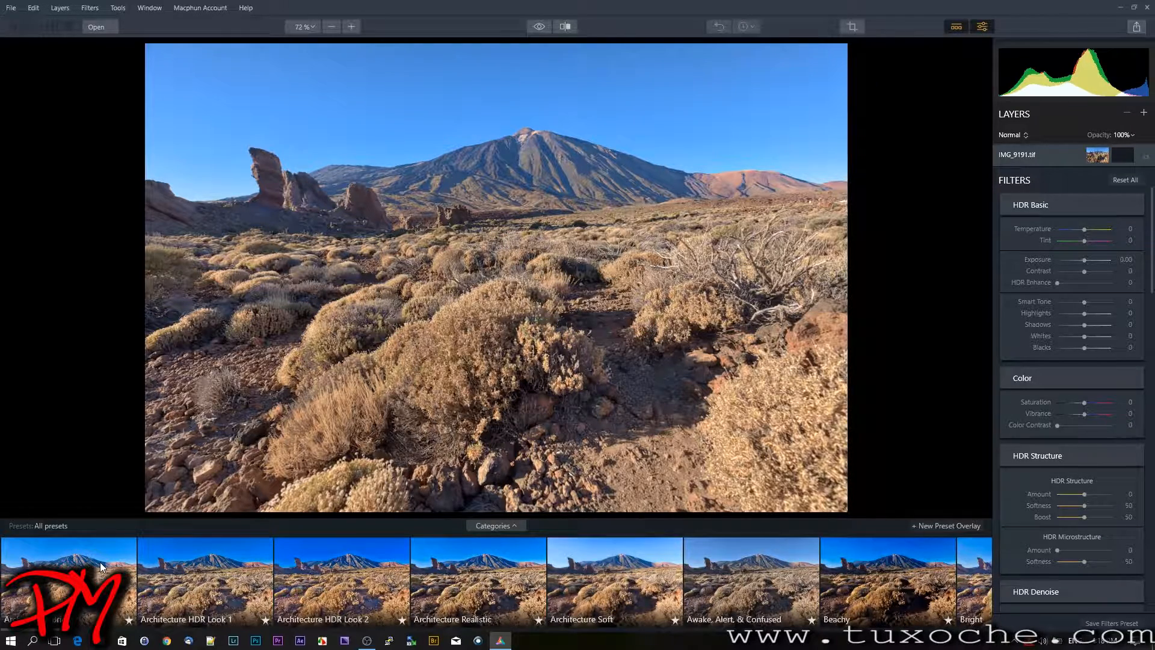
pyautogui.click(565, 27)
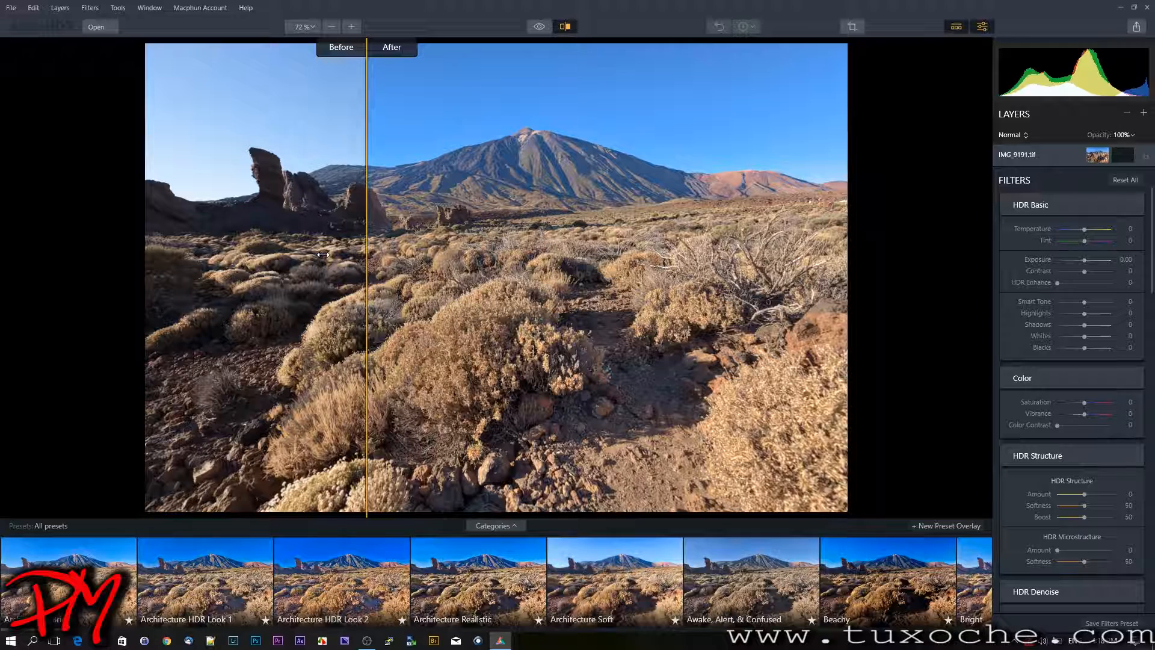
pyautogui.click(563, 26)
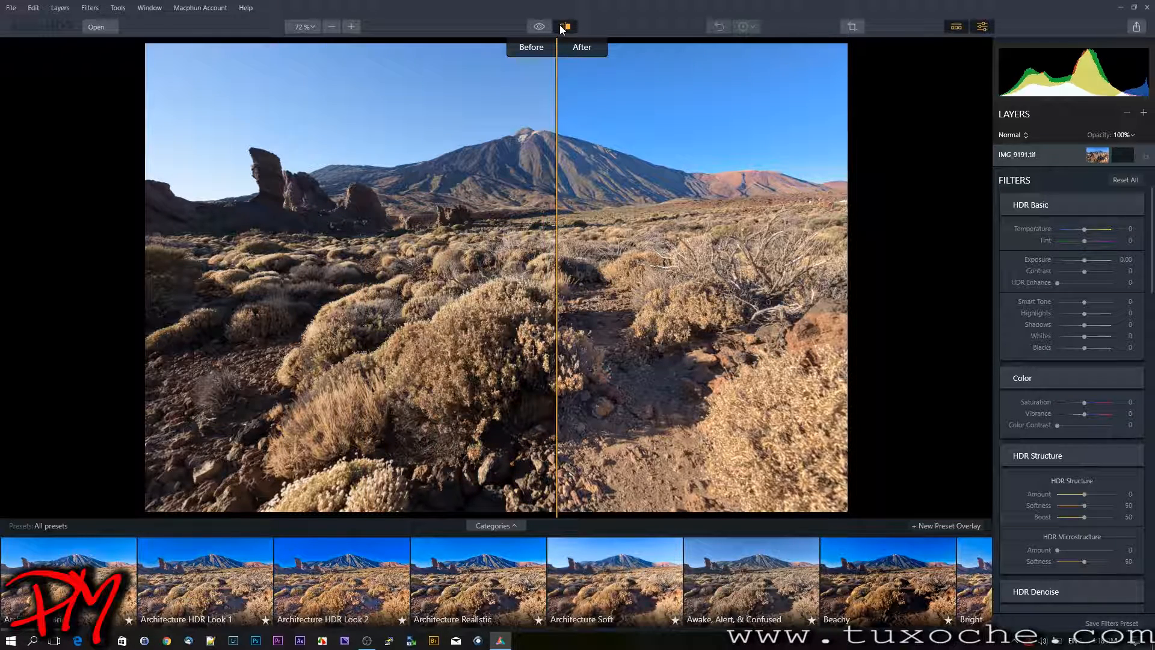
pyautogui.click(564, 27)
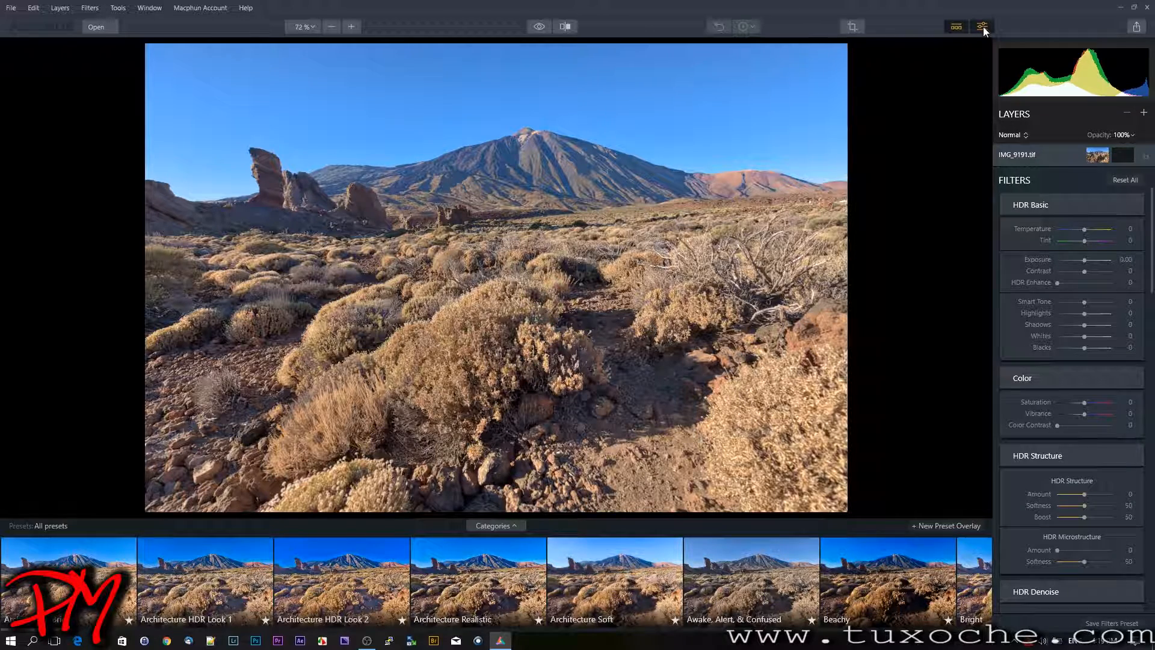
pyautogui.click(983, 27)
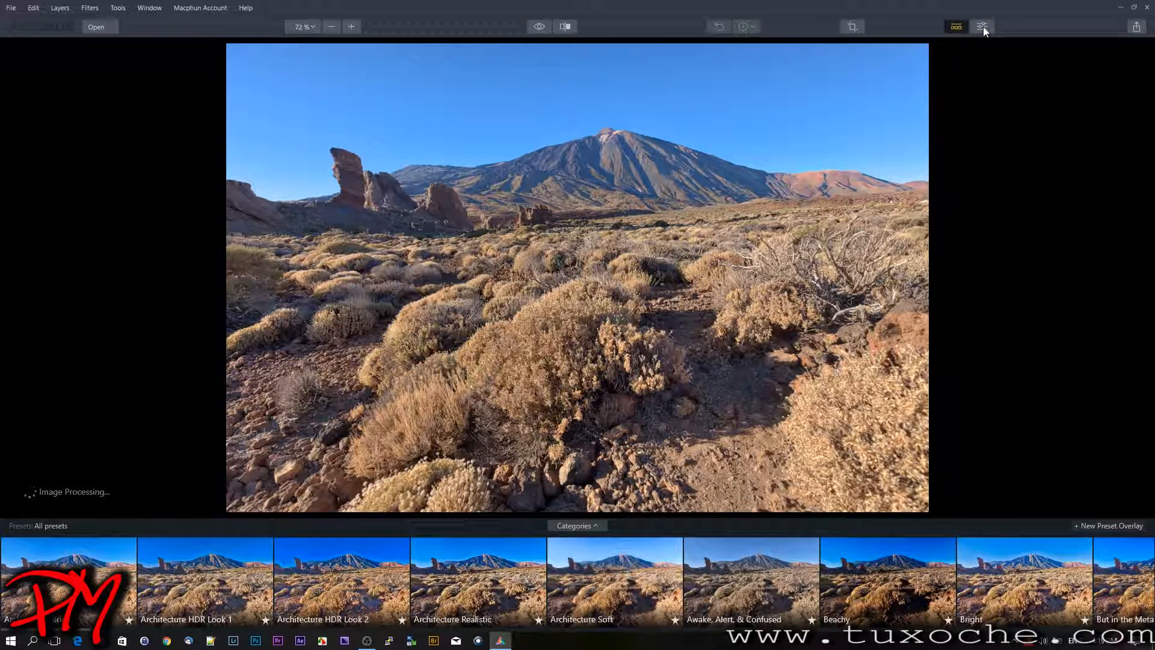
pyautogui.click(983, 27)
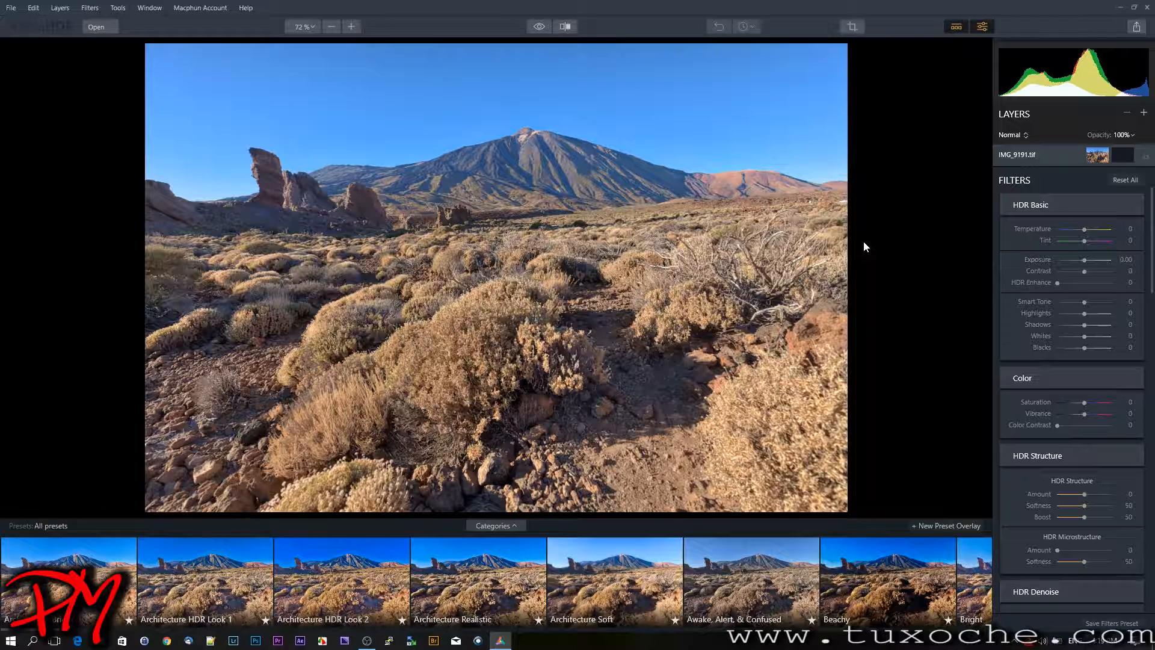
# Apply the Architecture Realistic preset, trying Amount 78 before settling on 100
pyautogui.click(477, 582)
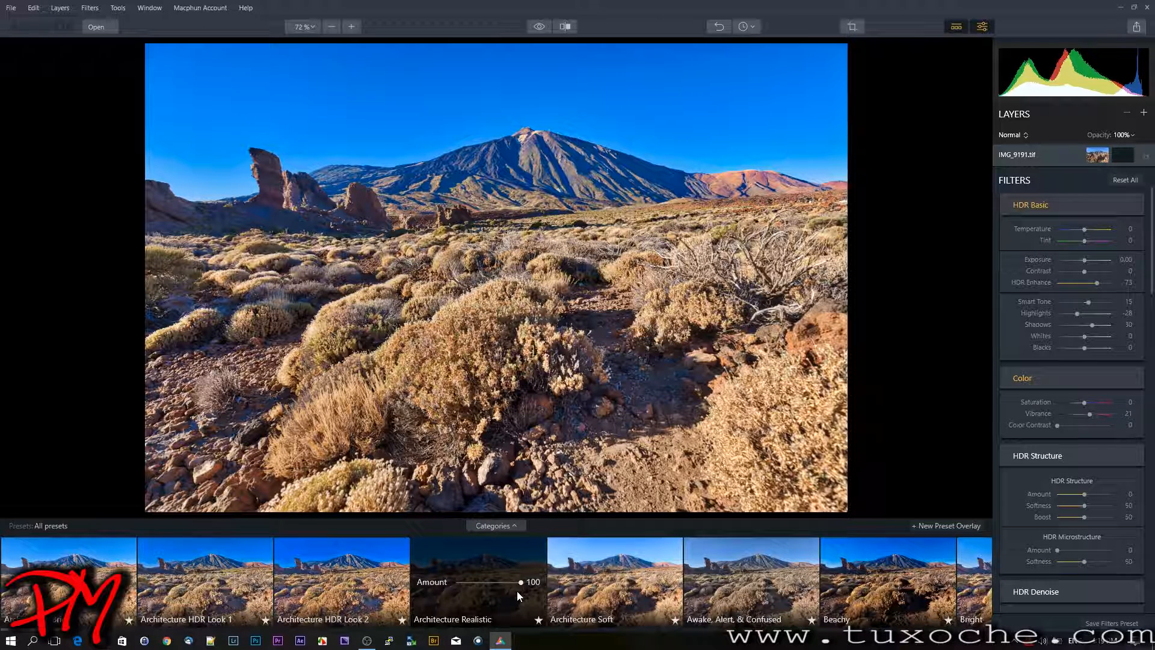
pyautogui.moveTo(521, 583); pyautogui.dragTo(504, 583)
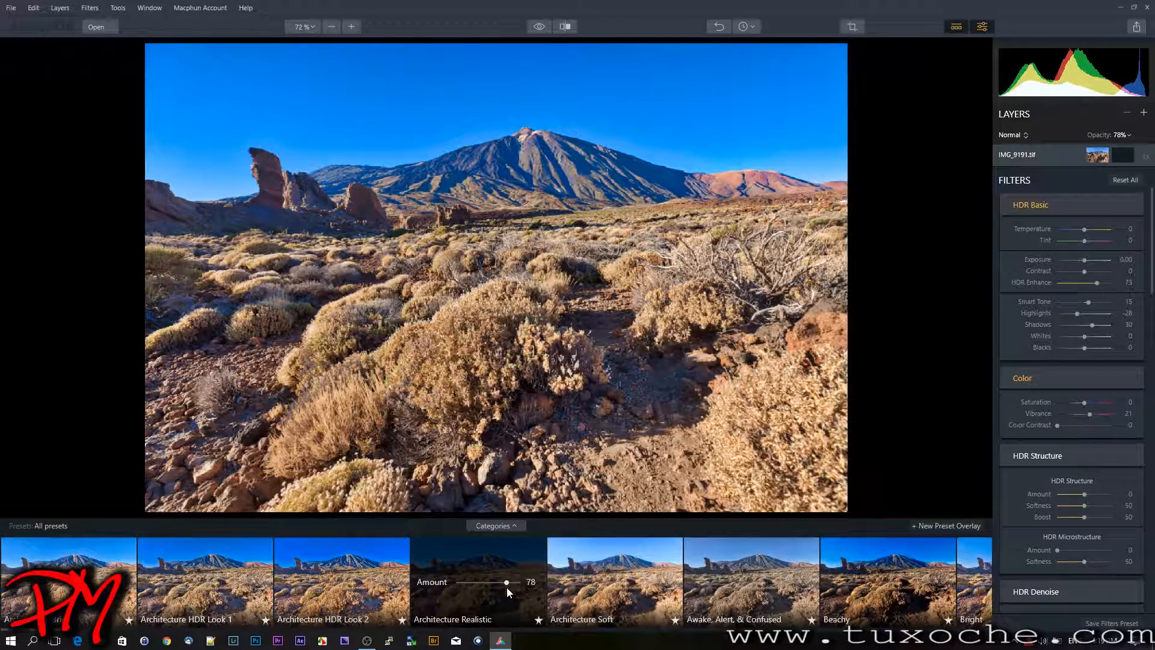
pyautogui.moveTo(507, 582); pyautogui.dragTo(522, 583)
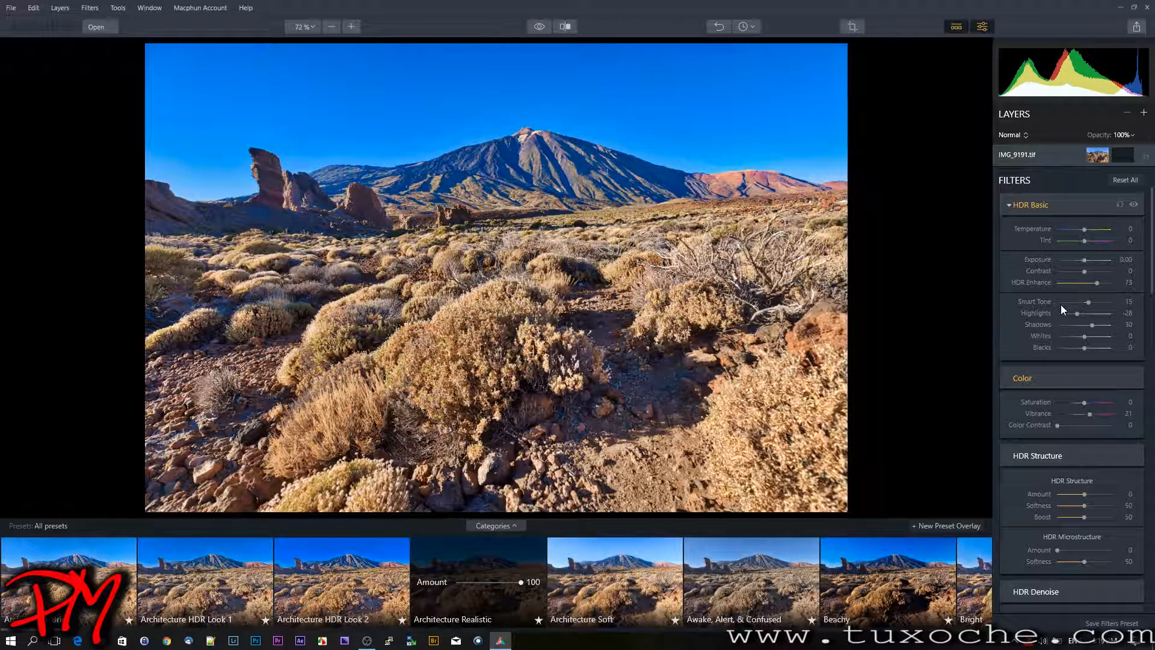
# Adjust the HDR Enhance slider in HDR Basic to about 46
pyautogui.click(1037, 455)
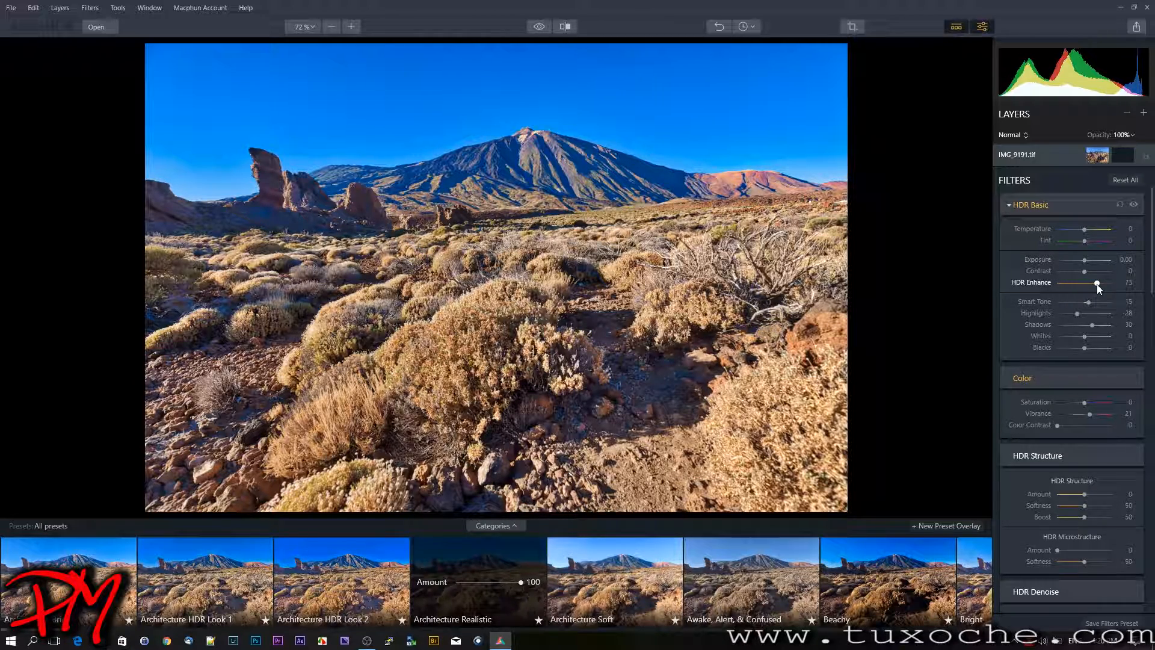
pyautogui.moveTo(1097, 284); pyautogui.dragTo(1068, 284)
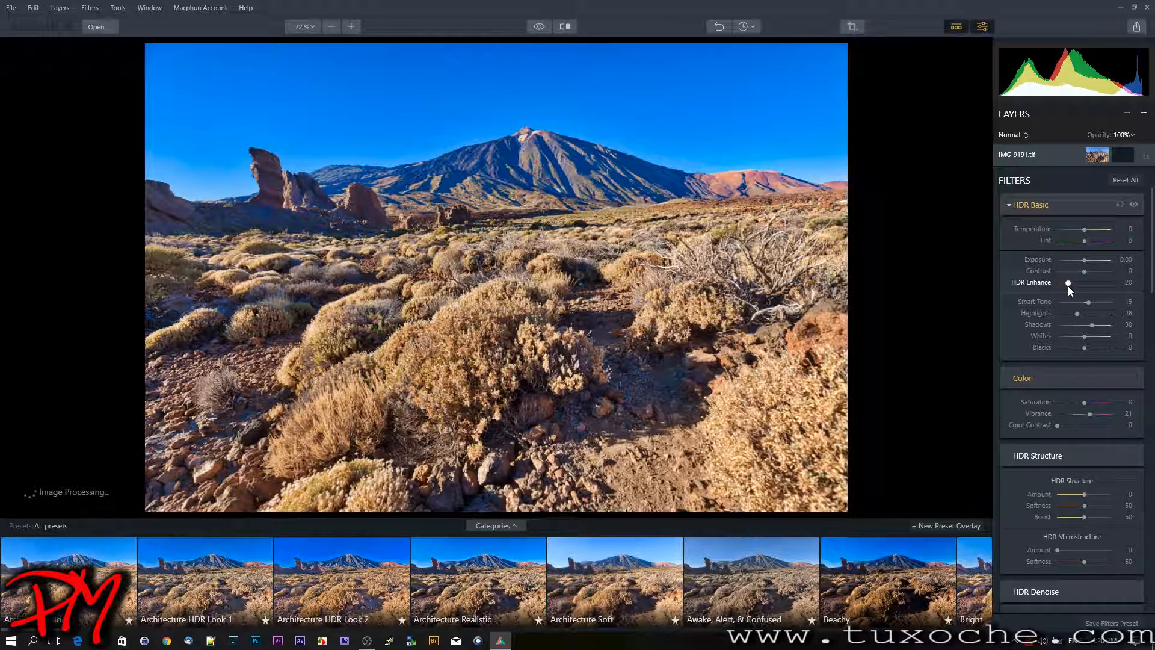
pyautogui.moveTo(1068, 282); pyautogui.dragTo(1081, 281)
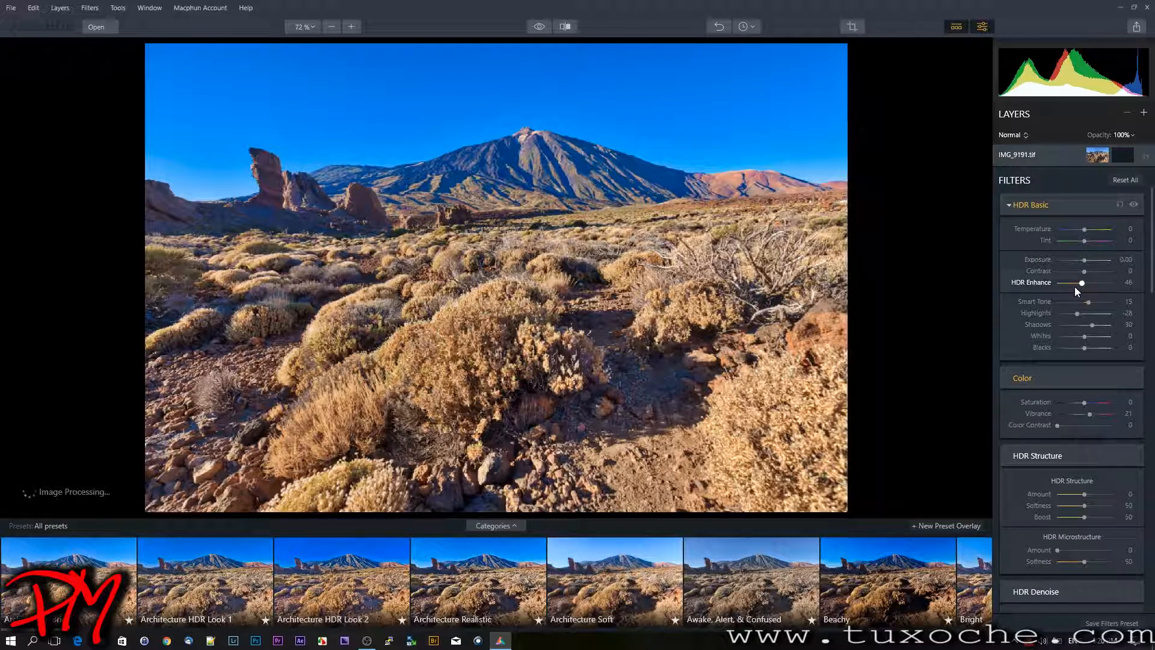
pyautogui.moveTo(1082, 283); pyautogui.dragTo(1097, 282)
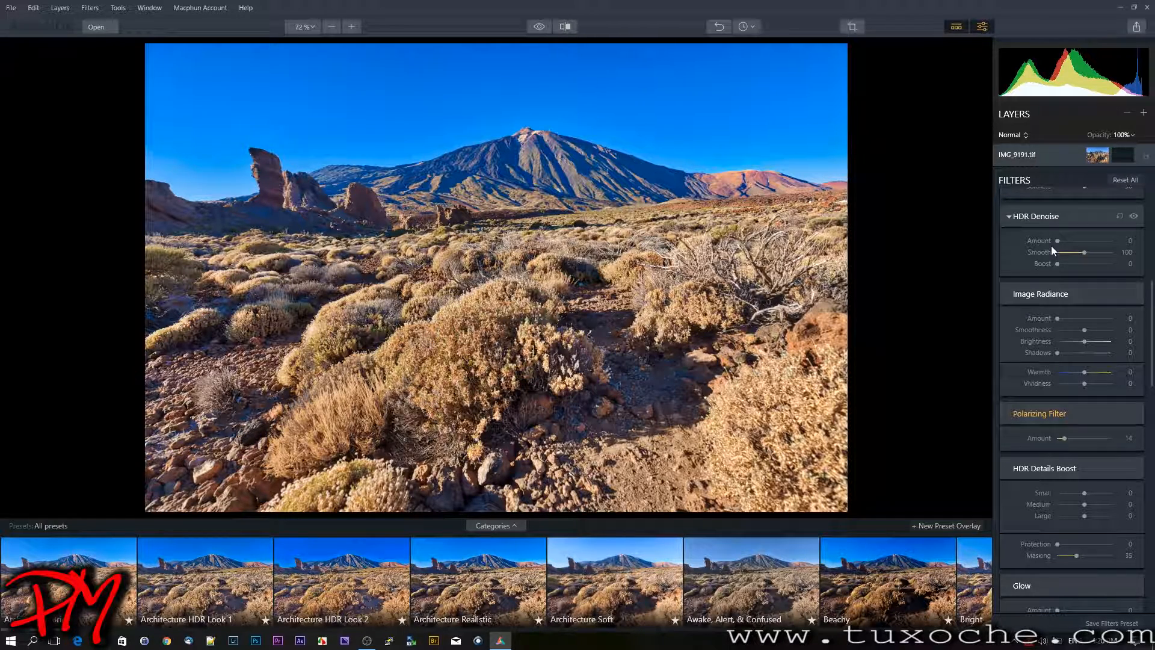
# Scroll down the Filters panel and expand the Dodge & Burn group
pyautogui.scroll(-3)
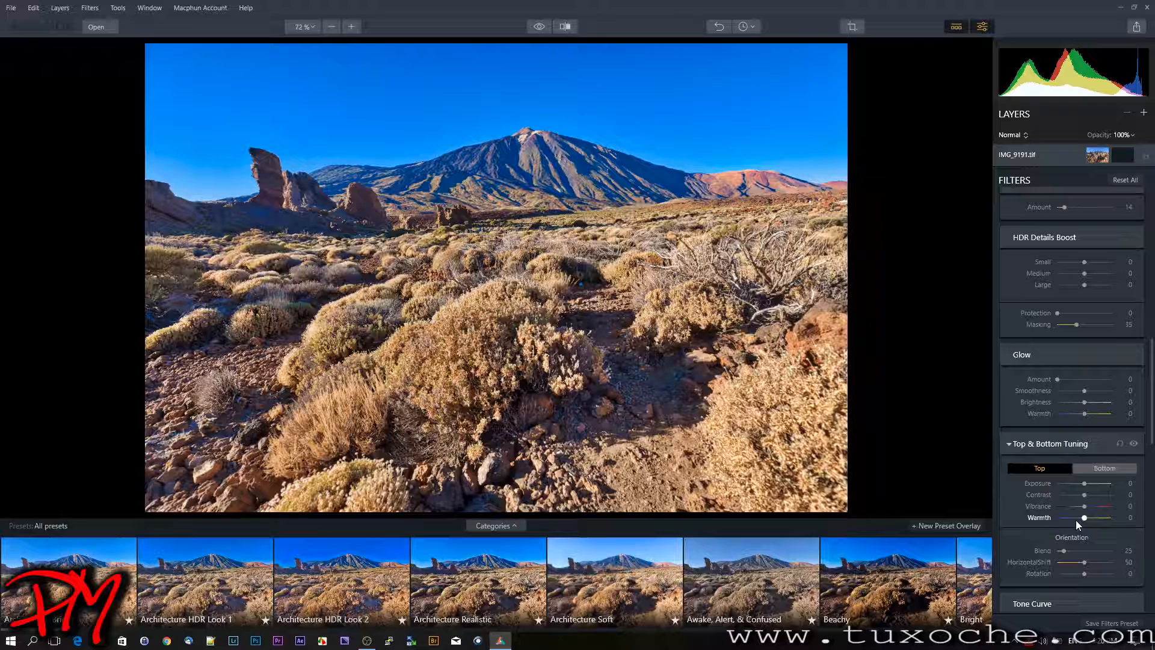
pyautogui.scroll(-3)
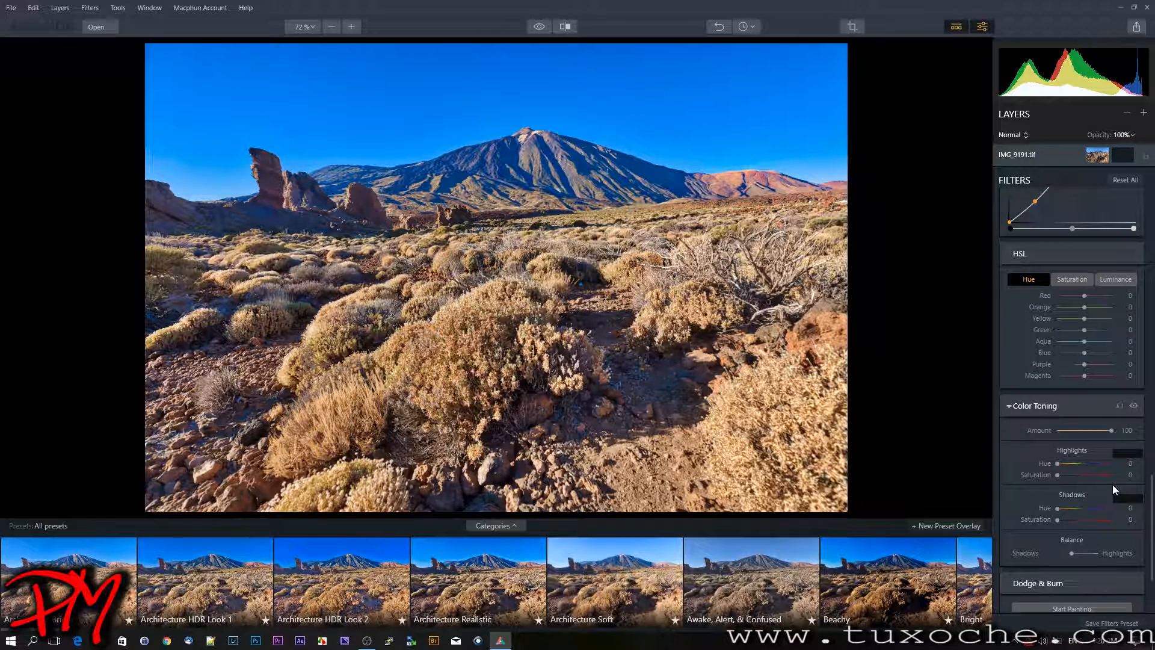
pyautogui.scroll(-3)
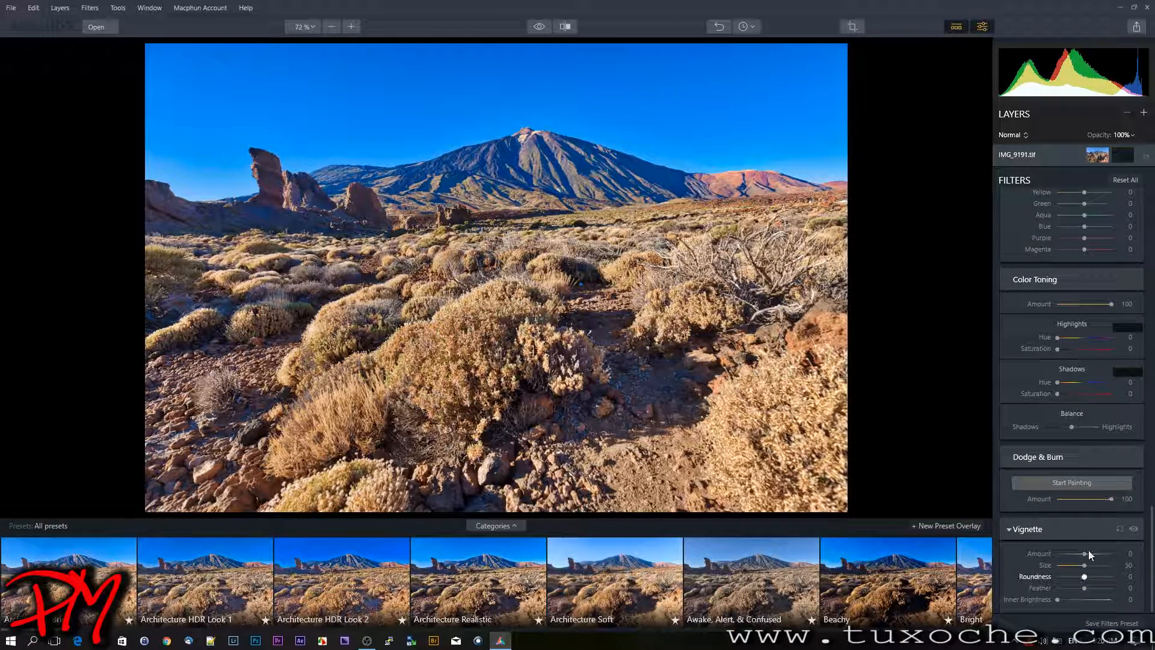
pyautogui.click(1013, 458)
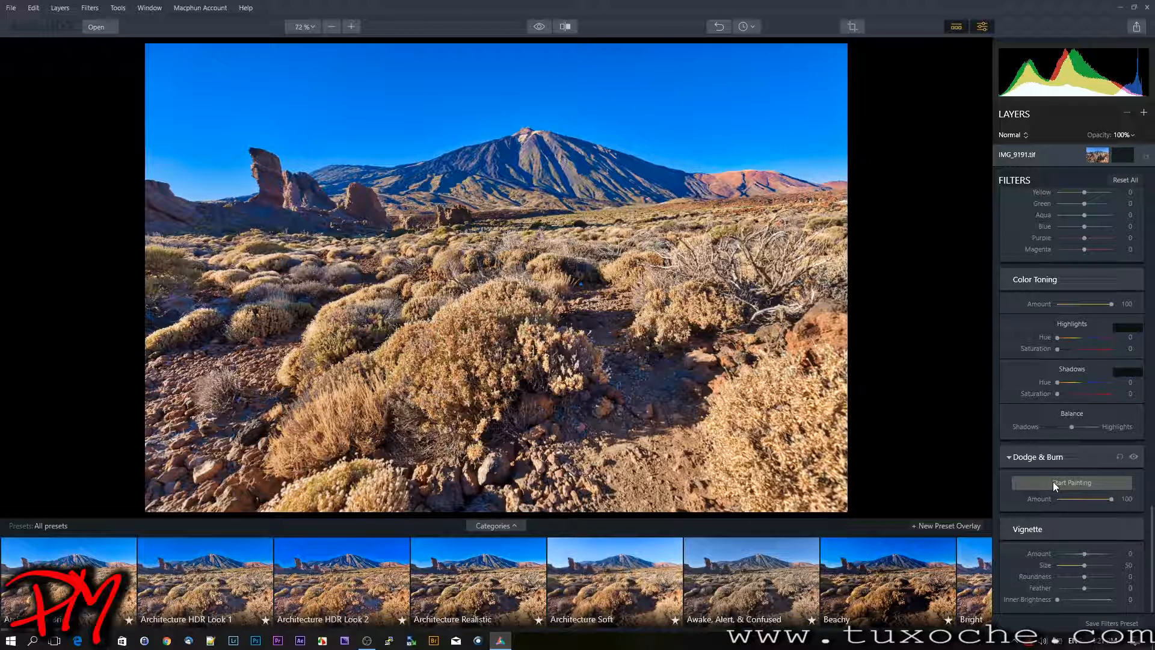
# Paint Darken brush strokes over the left and lower foreground shrubs
pyautogui.click(1072, 483)
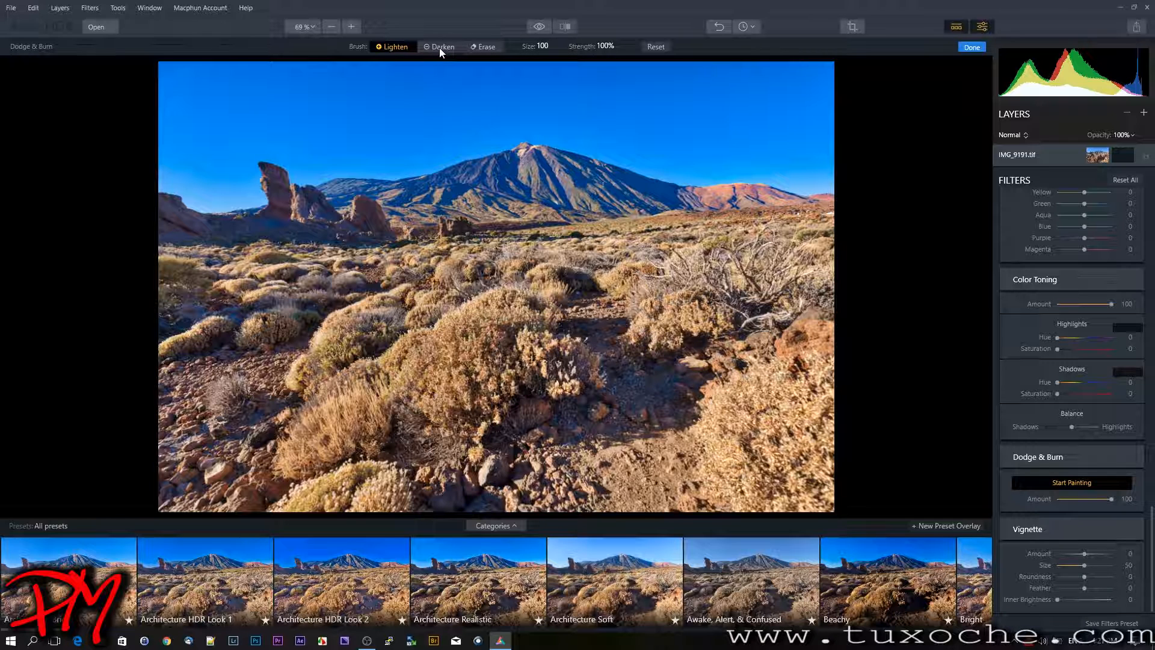
pyautogui.click(441, 45)
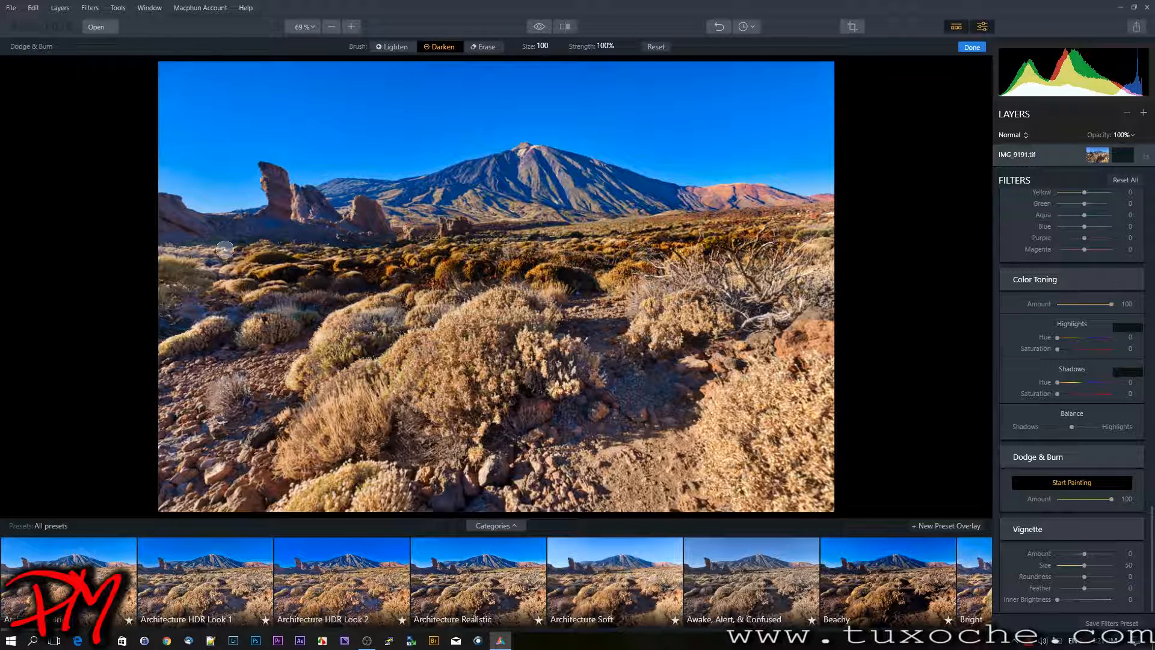
pyautogui.moveTo(226, 249); pyautogui.dragTo(581, 287)
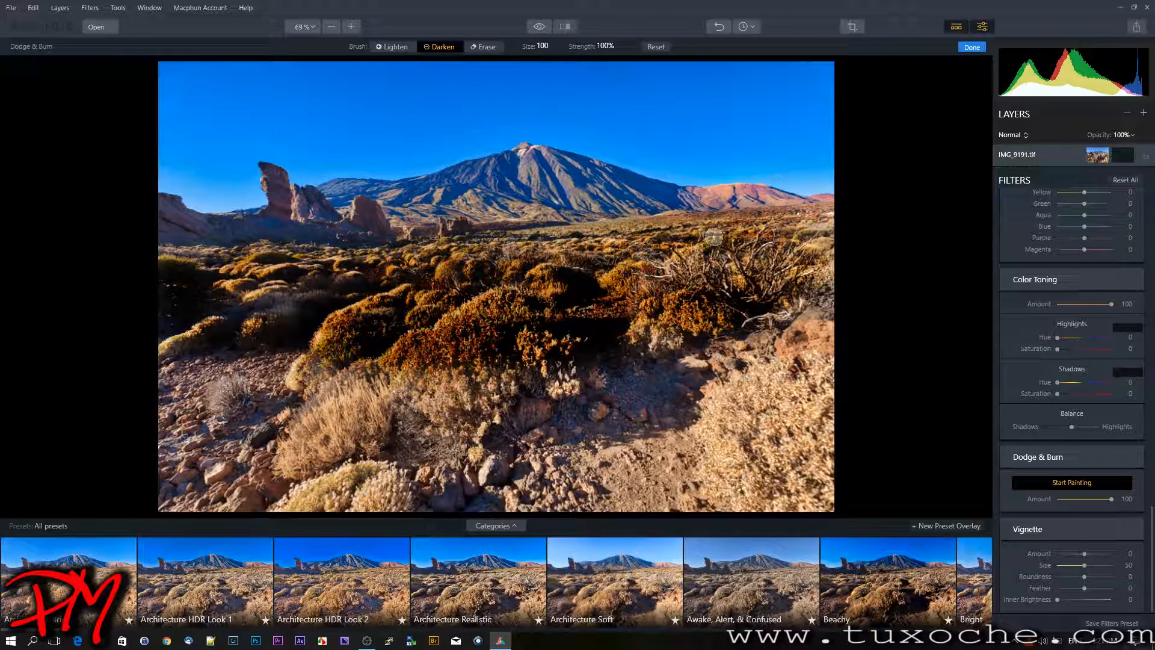
pyautogui.moveTo(713, 237); pyautogui.dragTo(196, 477)
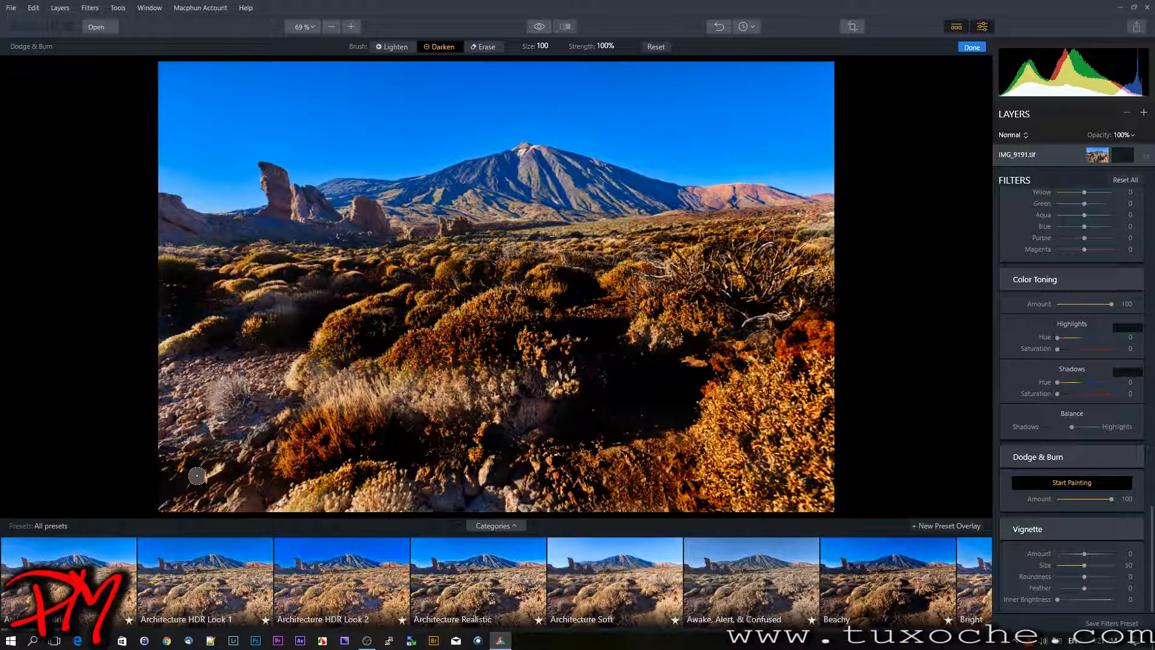
pyautogui.moveTo(154, 357)
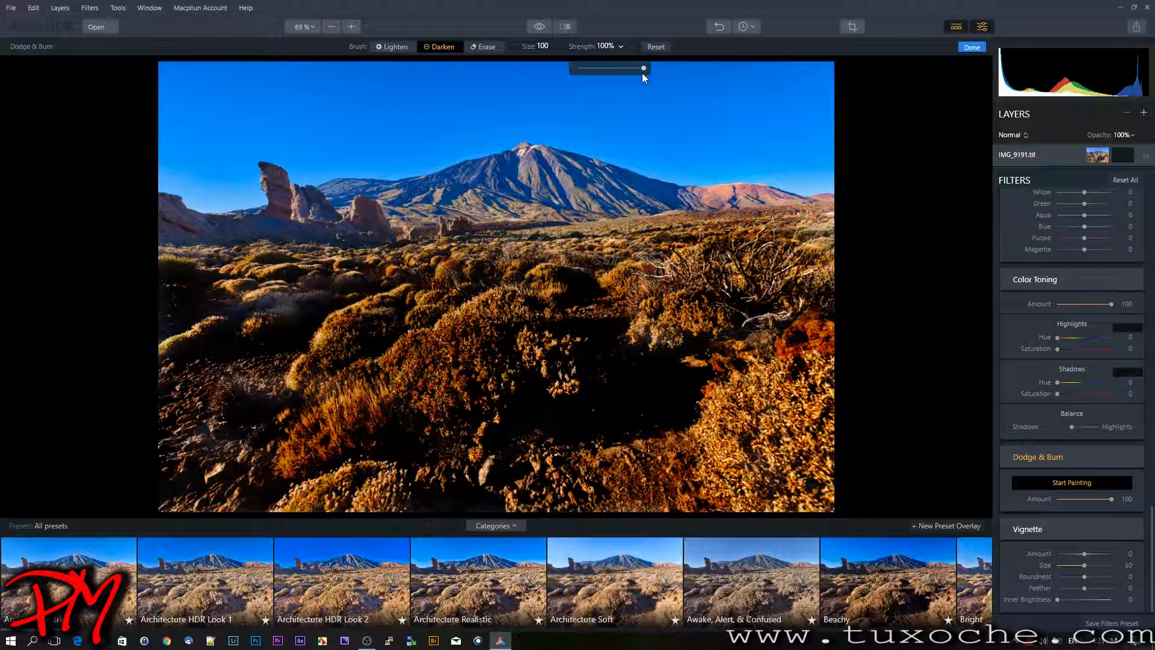
# Lower the brush Strength to 55% and finish Dodge & Burn painting
pyautogui.moveTo(643, 67); pyautogui.dragTo(614, 68)
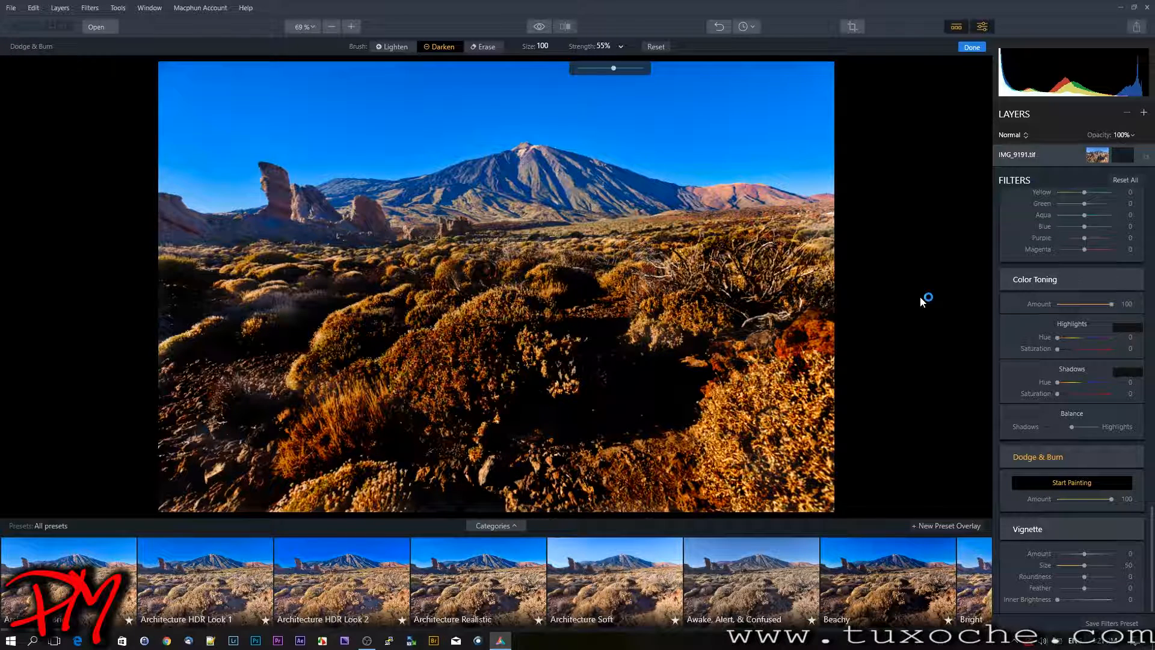
pyautogui.click(656, 46)
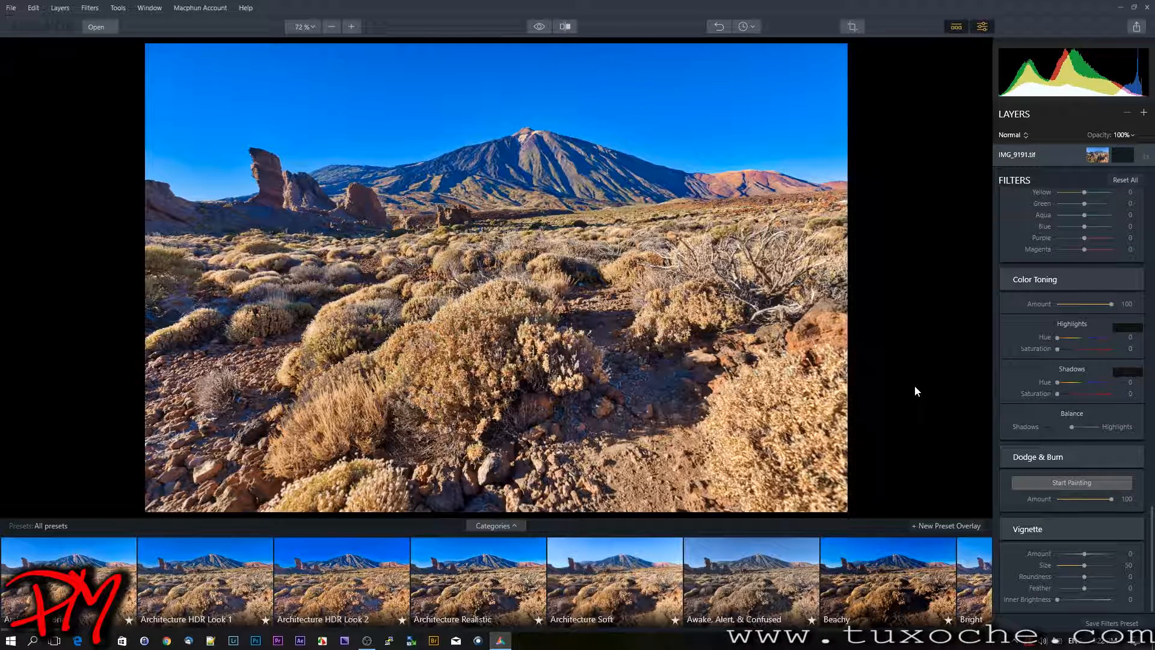
pyautogui.moveTo(1145, 137)
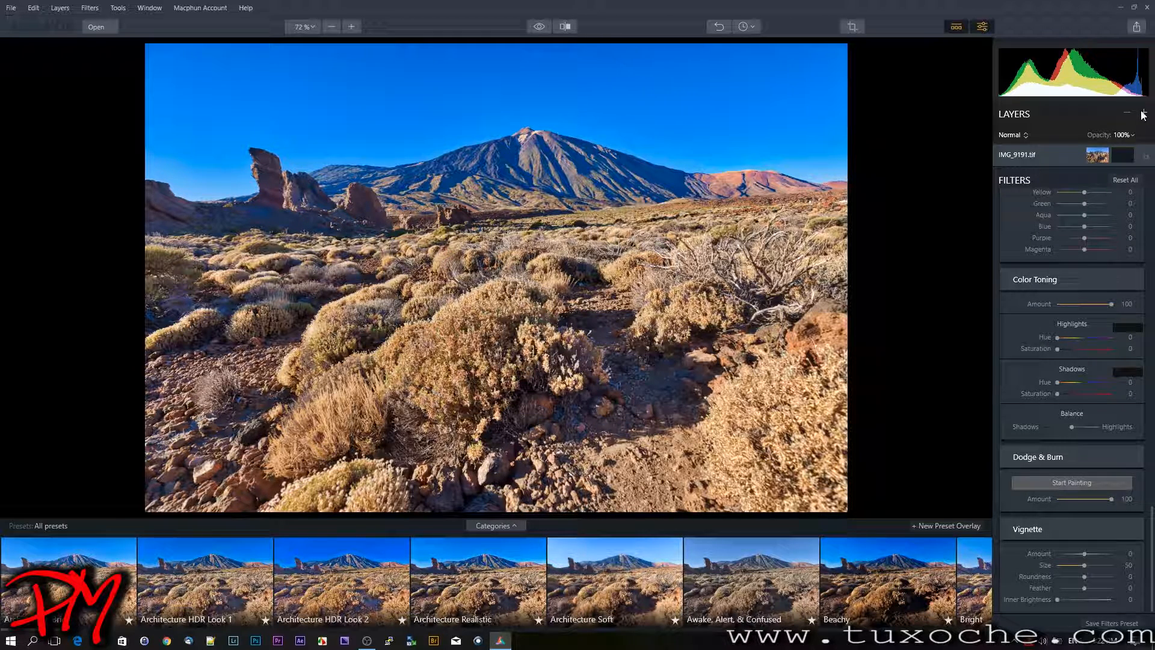
# Add a new adjustment layer, Layer 1, above the photo layer
pyautogui.click(1145, 113)
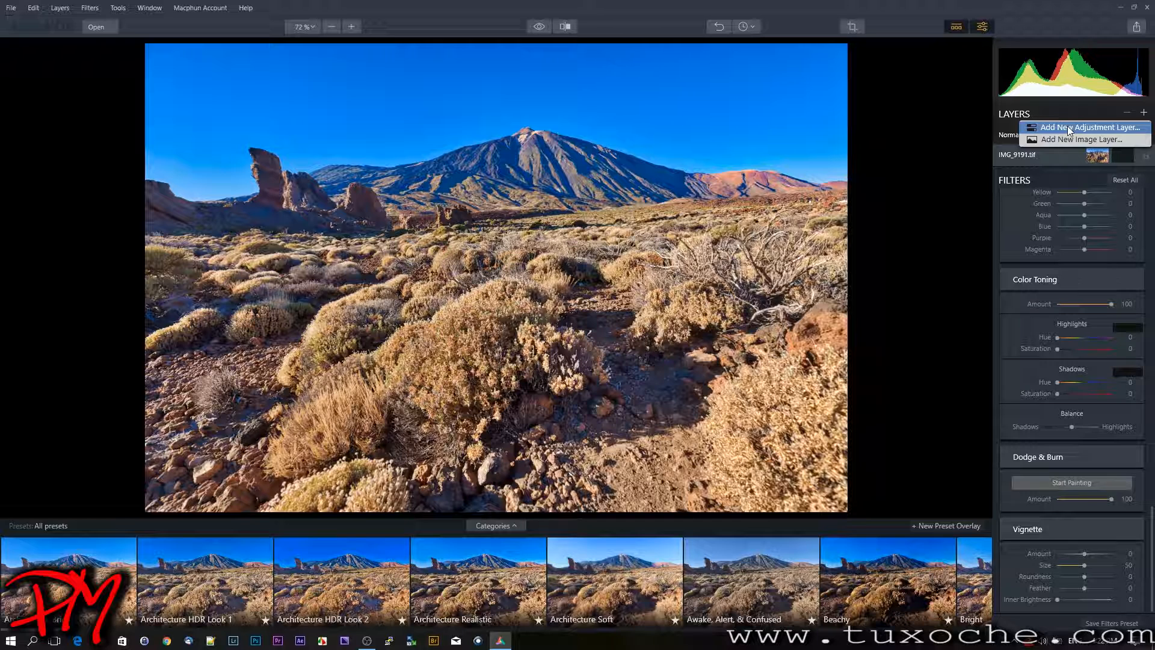
pyautogui.click(1085, 128)
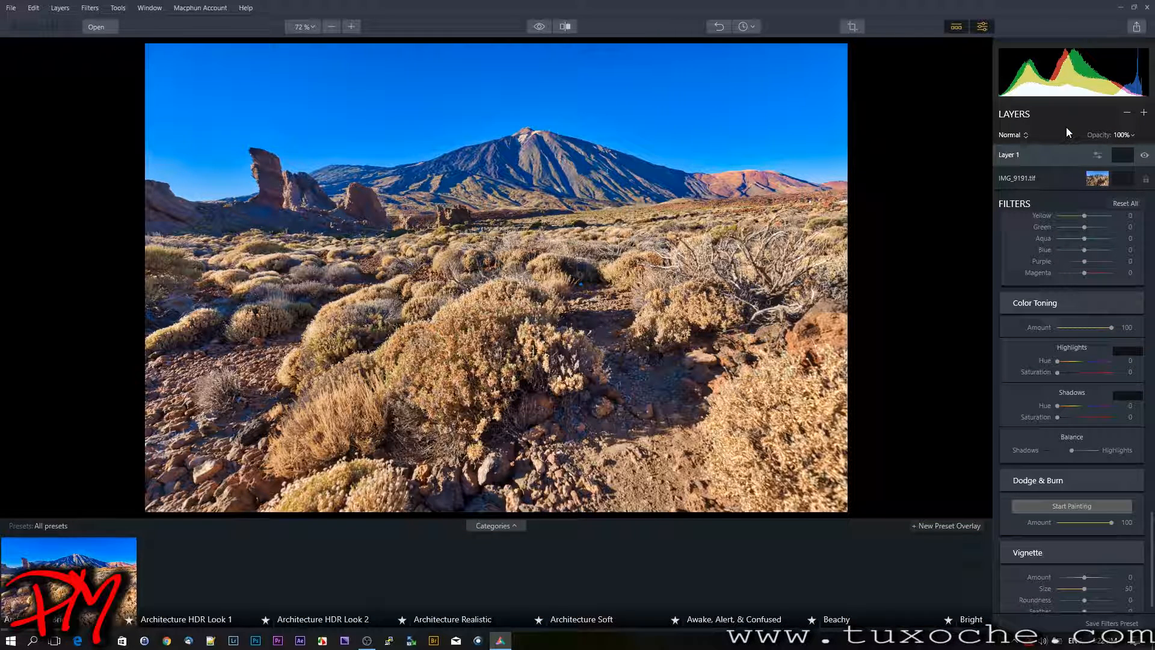